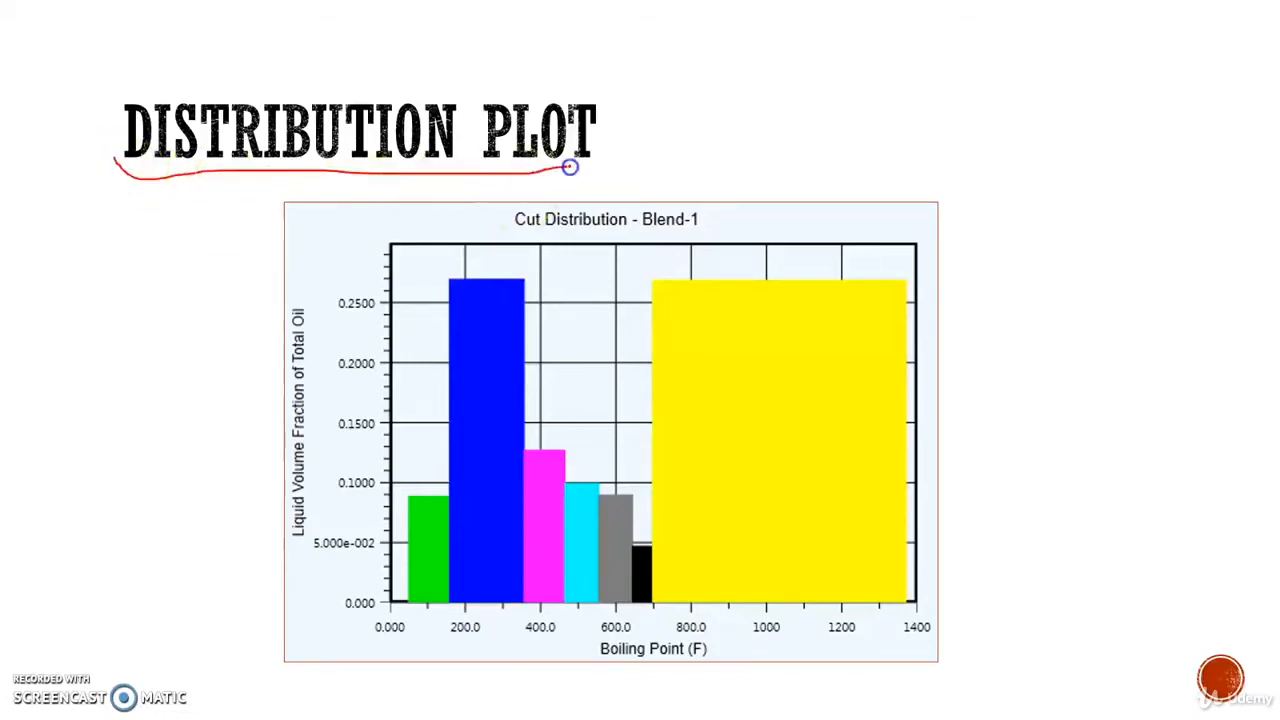
{"action": "mouse_move", "coordinate": [589, 309]}
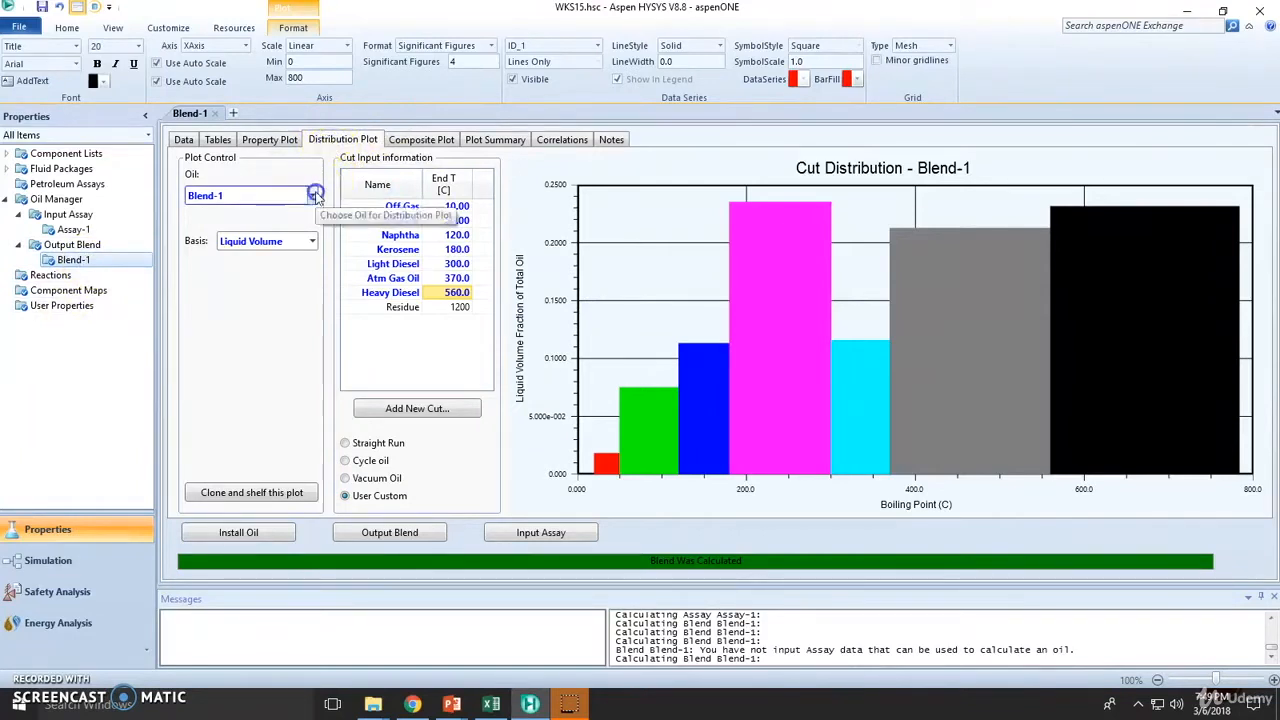
{"action": "left_click", "coordinate": [312, 195]}
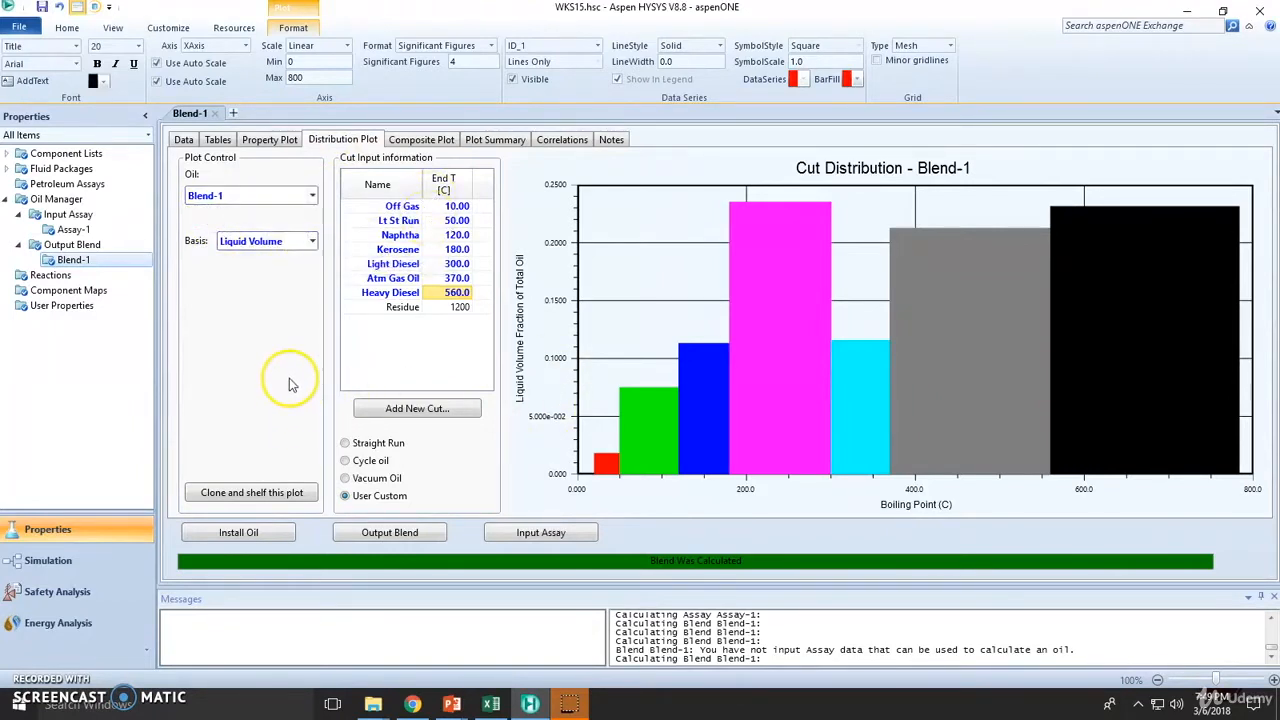
{"action": "mouse_move", "coordinate": [845, 418]}
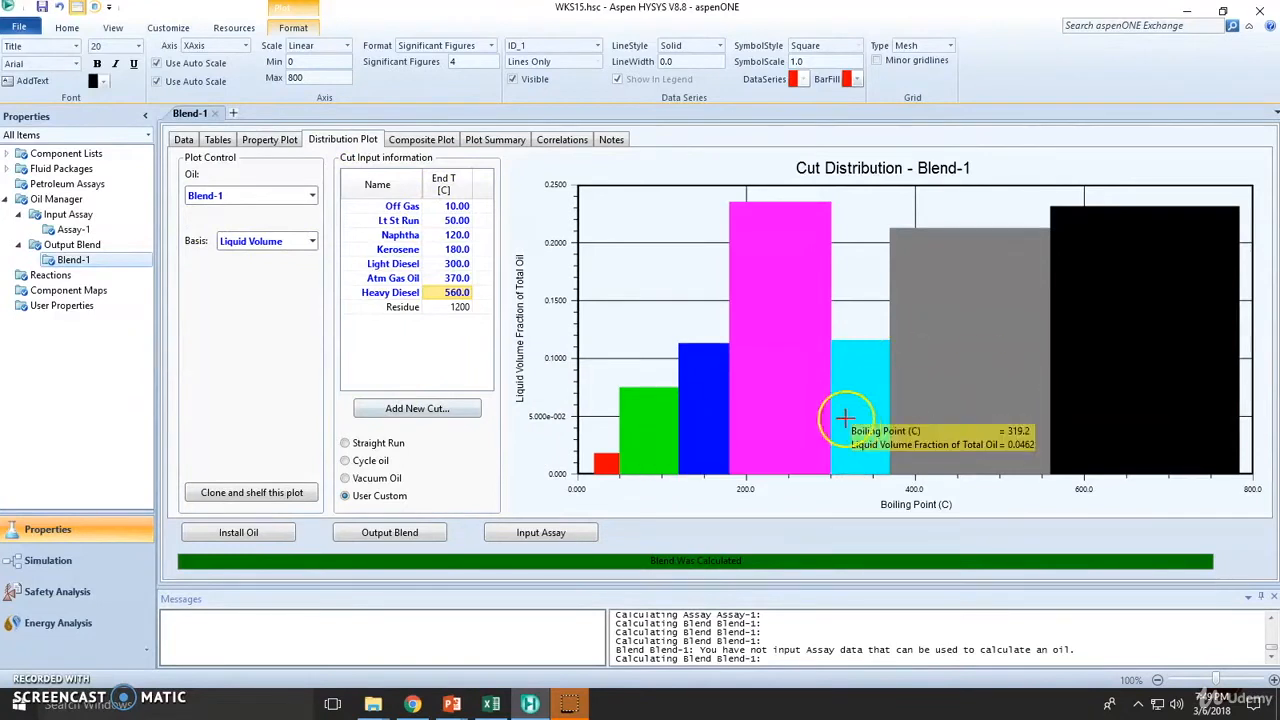
{"action": "mouse_move", "coordinate": [615, 518]}
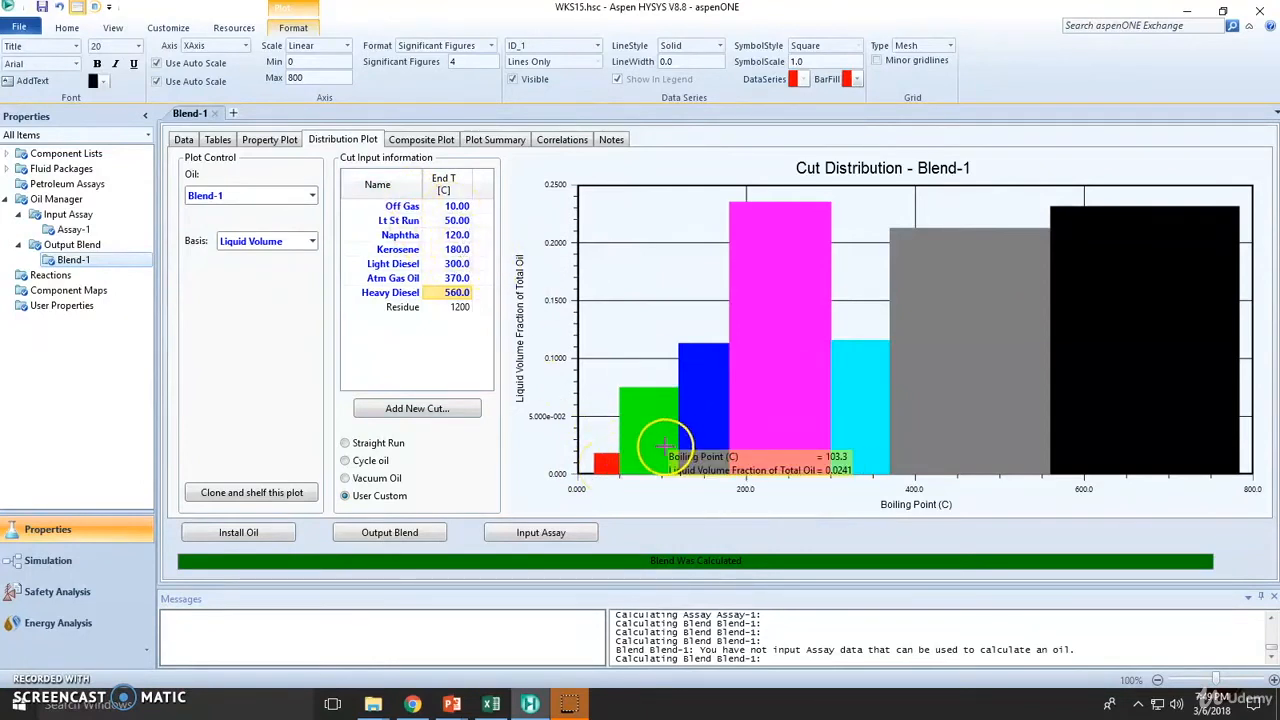
{"action": "mouse_move", "coordinate": [690, 410]}
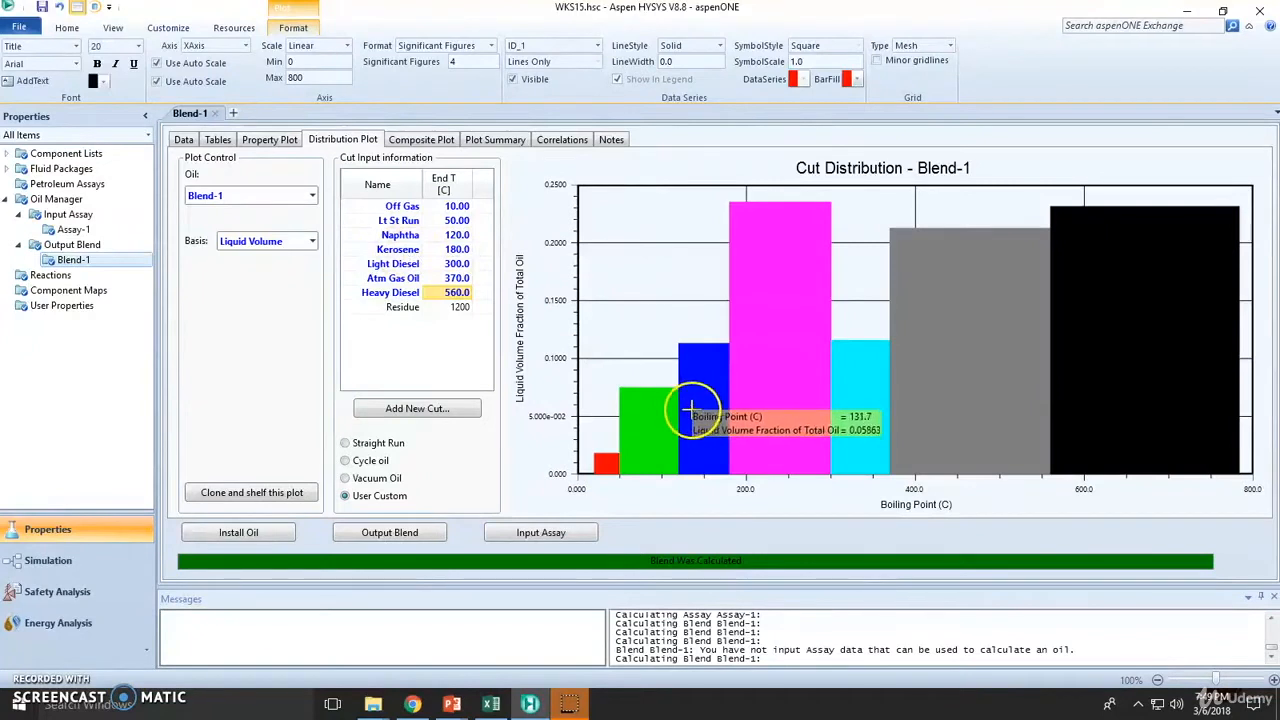
{"action": "mouse_move", "coordinate": [505, 311]}
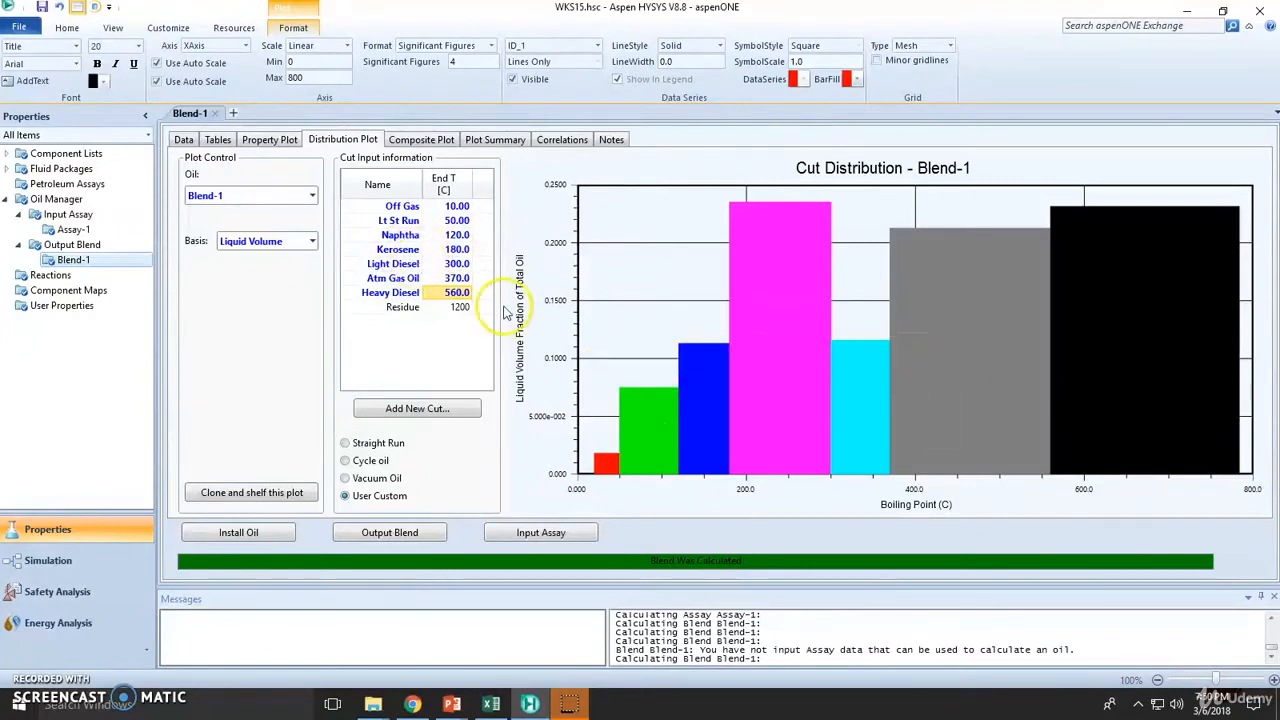
{"action": "mouse_move", "coordinate": [1030, 370]}
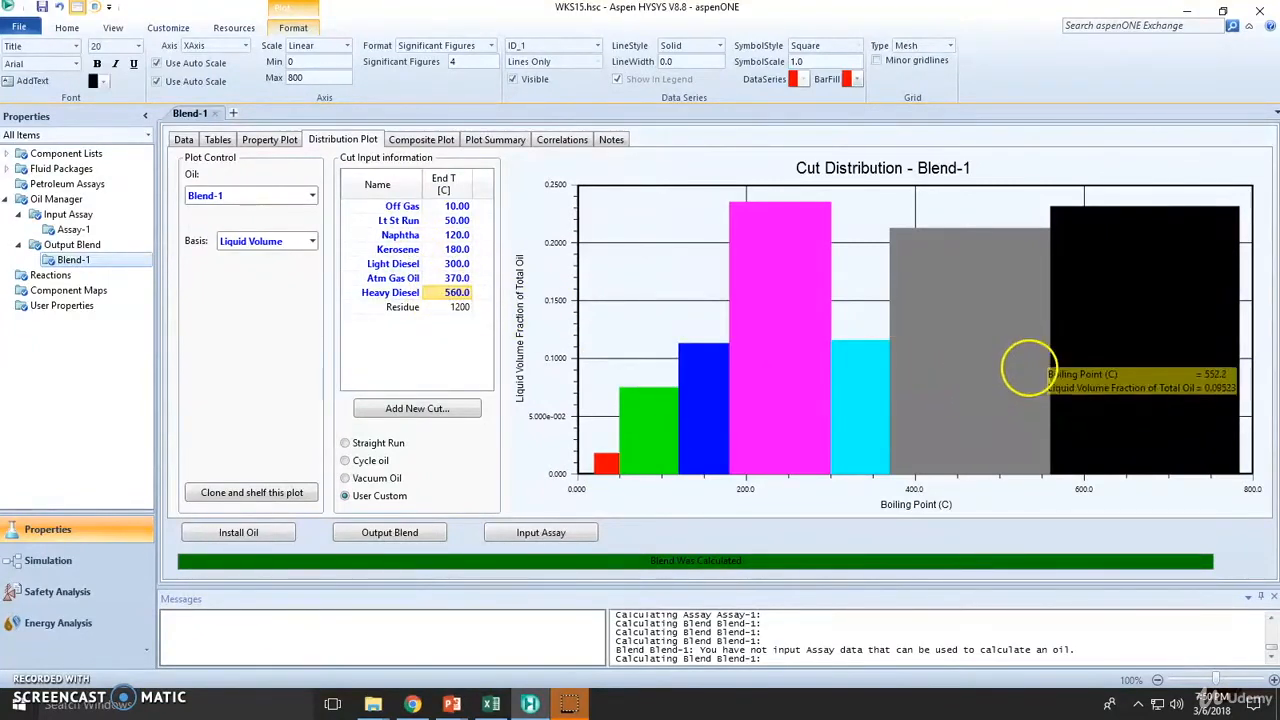
{"action": "mouse_move", "coordinate": [550, 355]}
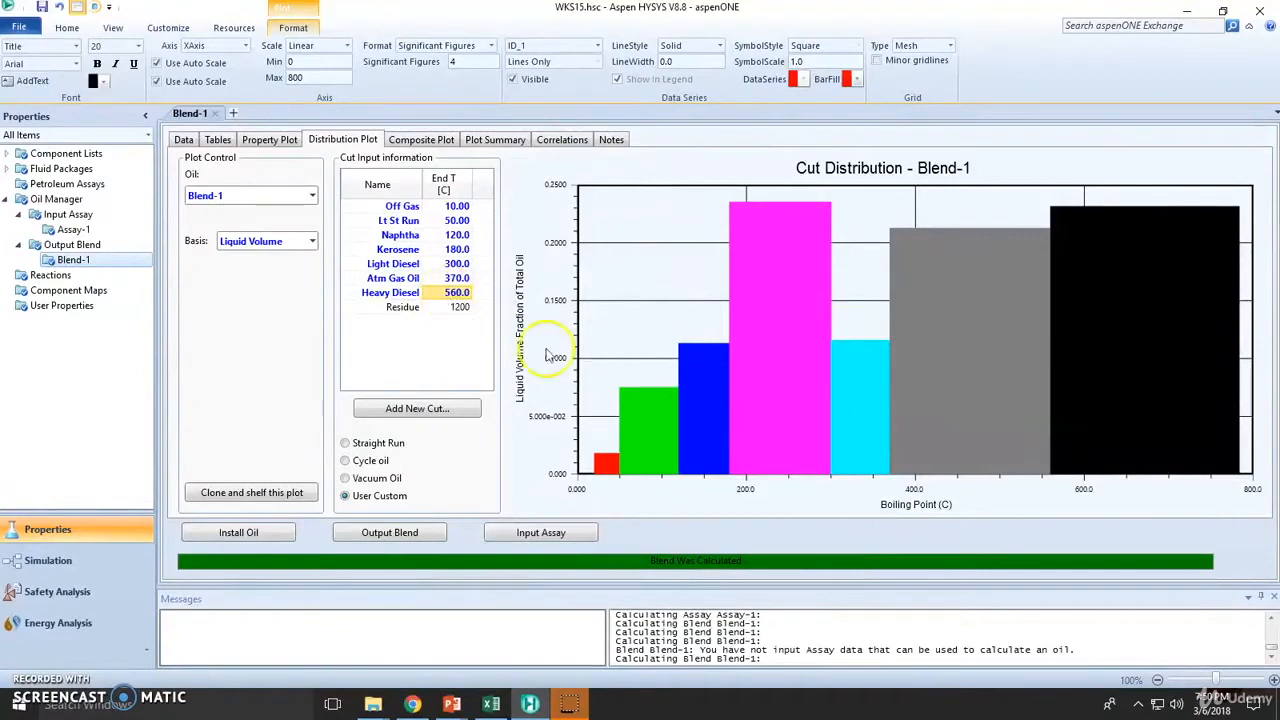
{"action": "mouse_move", "coordinate": [1245, 465]}
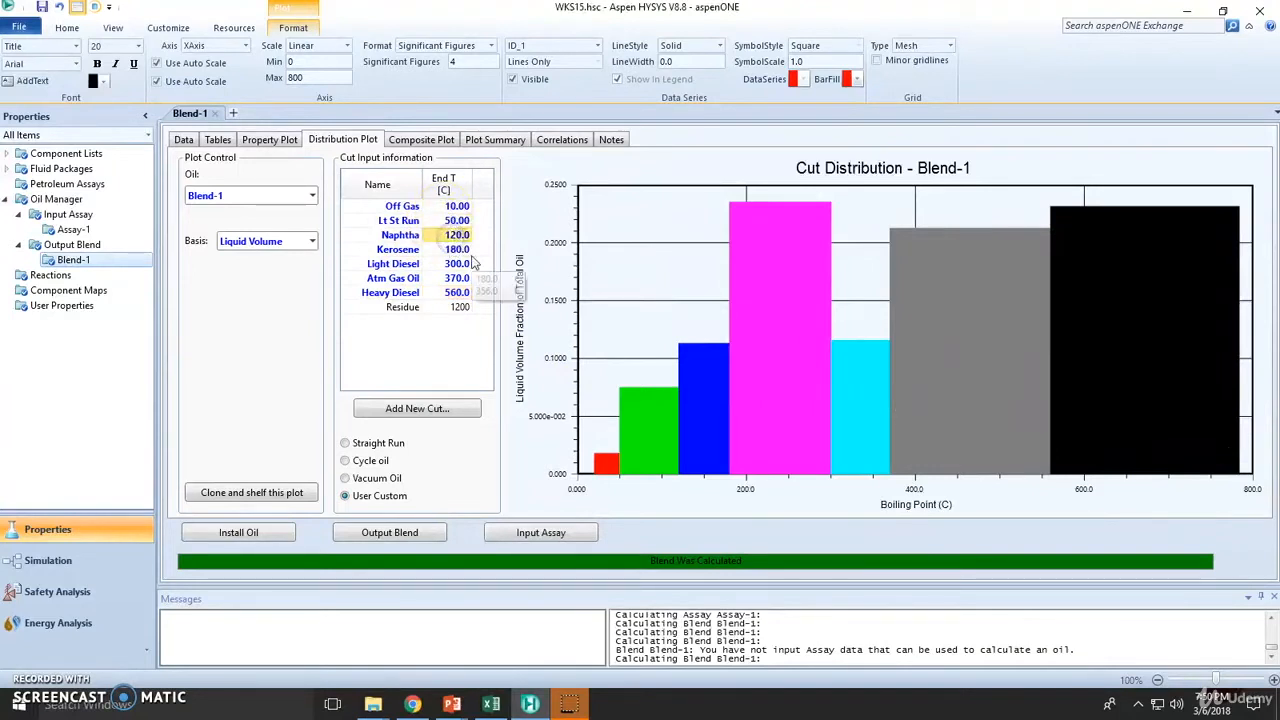
Set the Blend-1 cut end temperatures, entering 250 °C for Light Diesel
{"action": "left_click", "coordinate": [457, 292]}
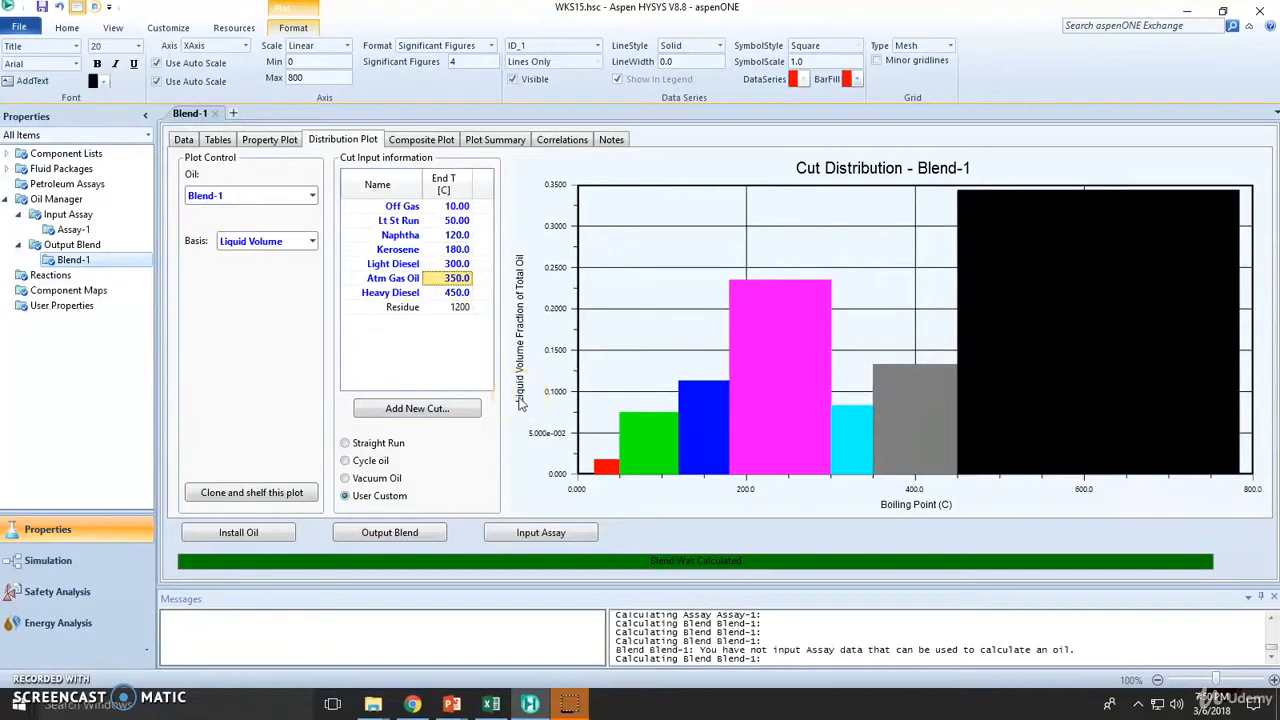
{"action": "left_click", "coordinate": [457, 249]}
{"action": "type", "text": "200"}
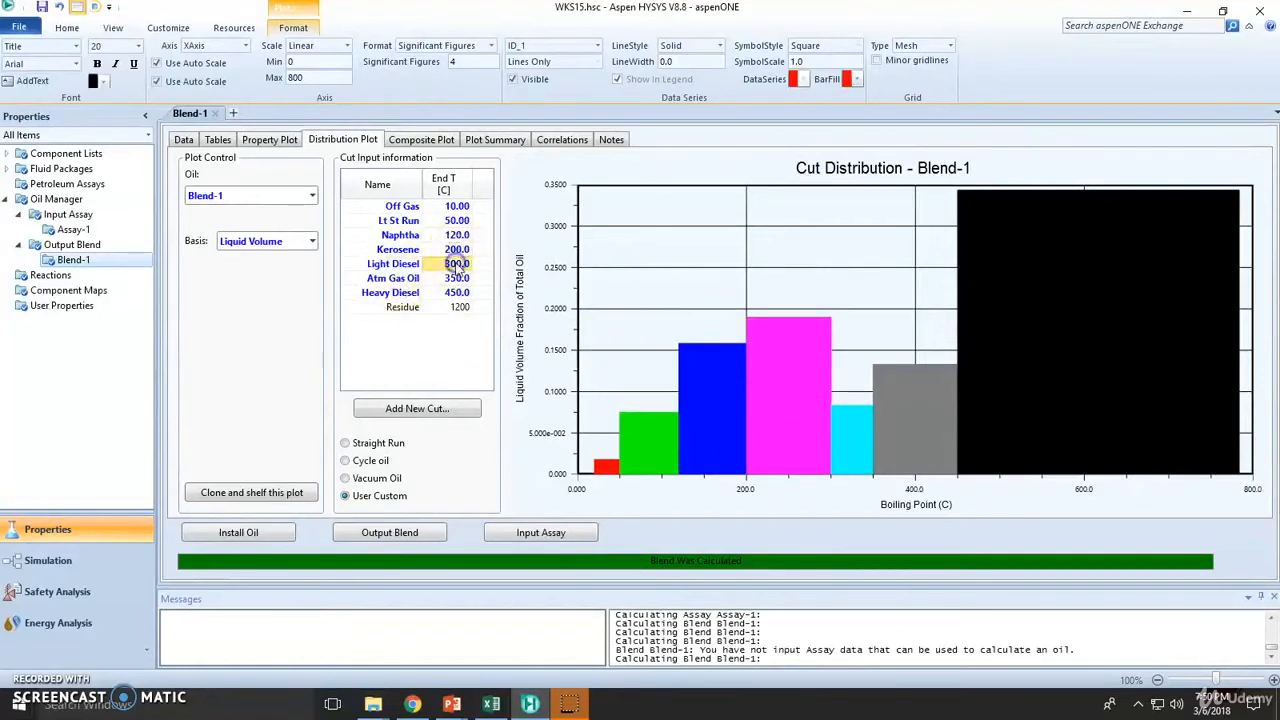
{"action": "type", "text": "250"}
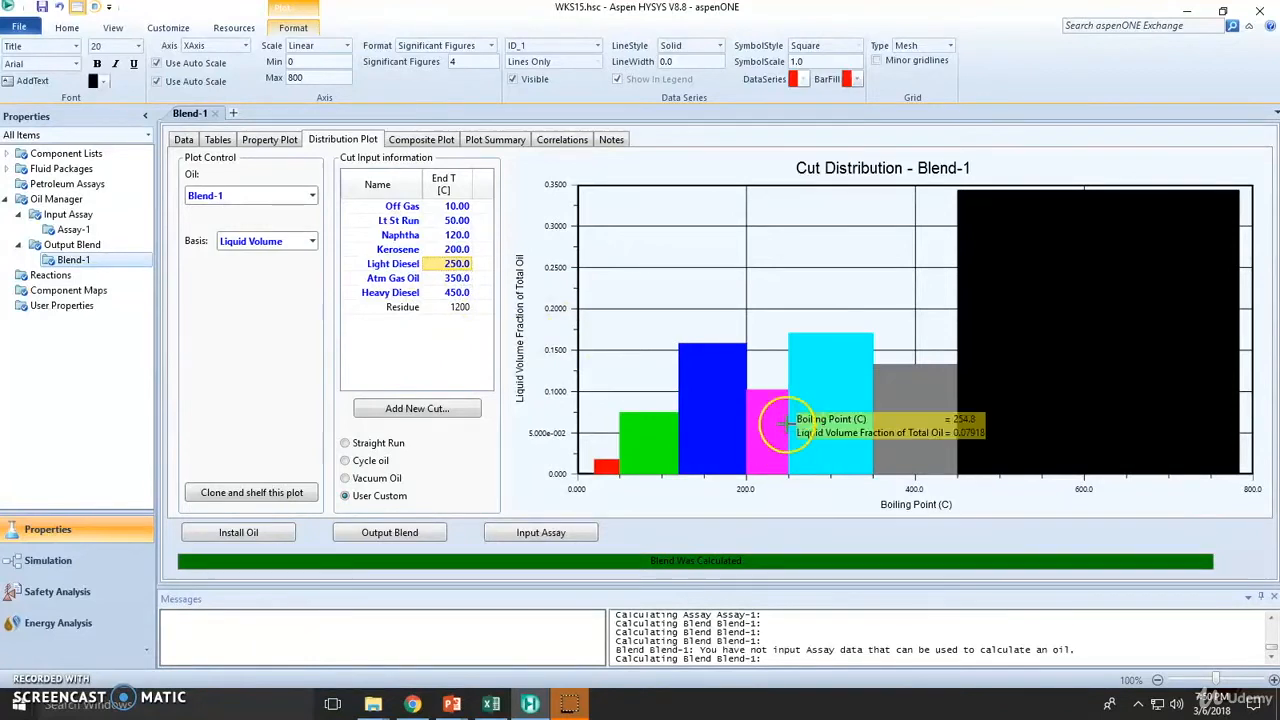
{"action": "mouse_move", "coordinate": [920, 415]}
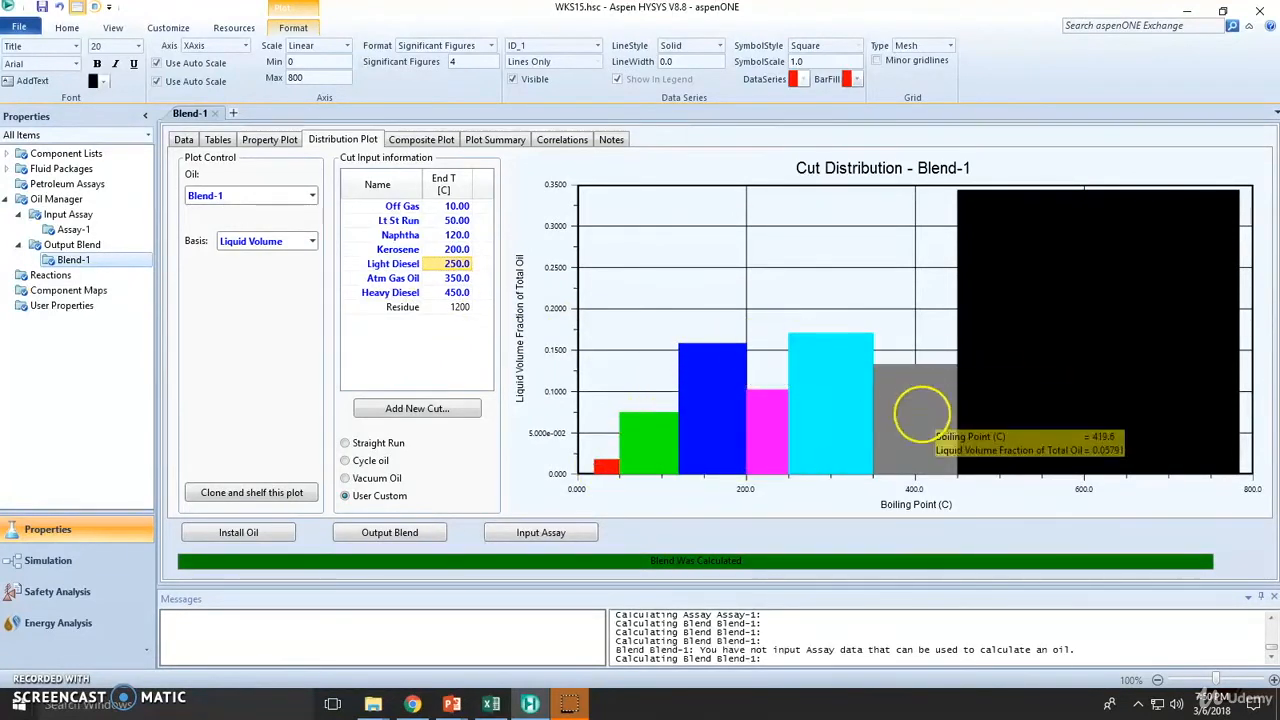
{"action": "mouse_move", "coordinate": [495, 320]}
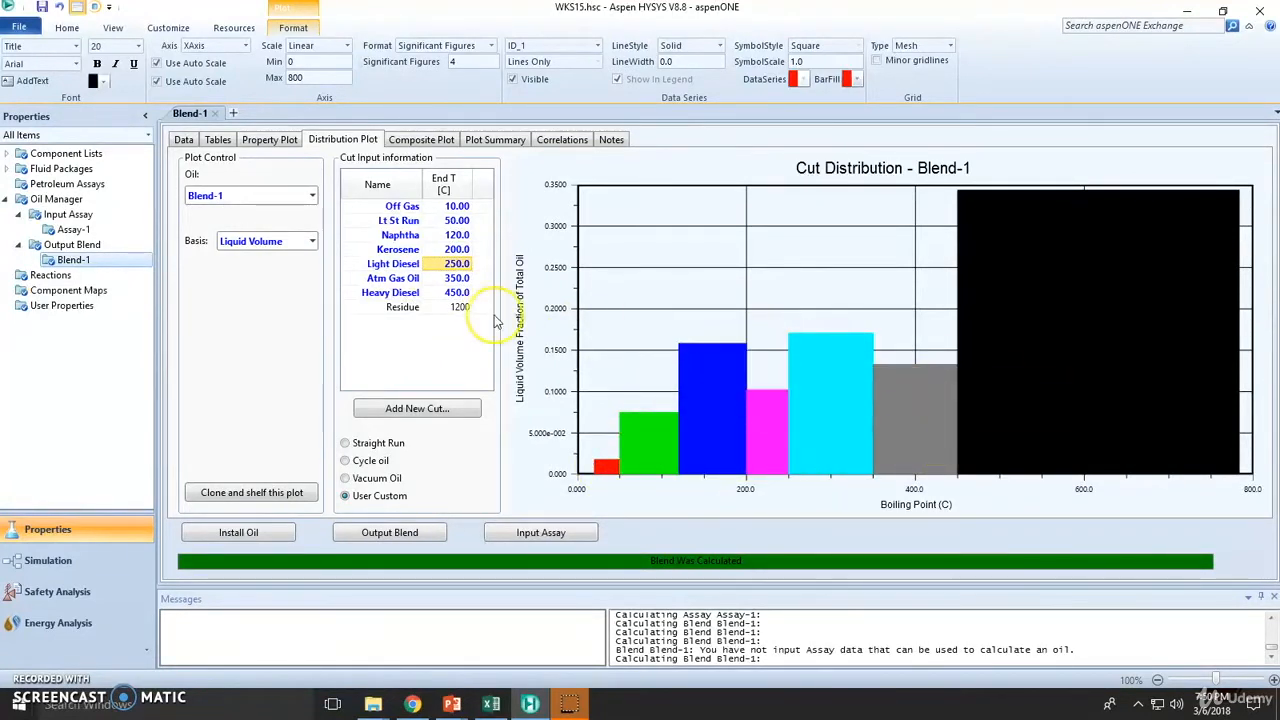
{"action": "mouse_move", "coordinate": [495, 320]}
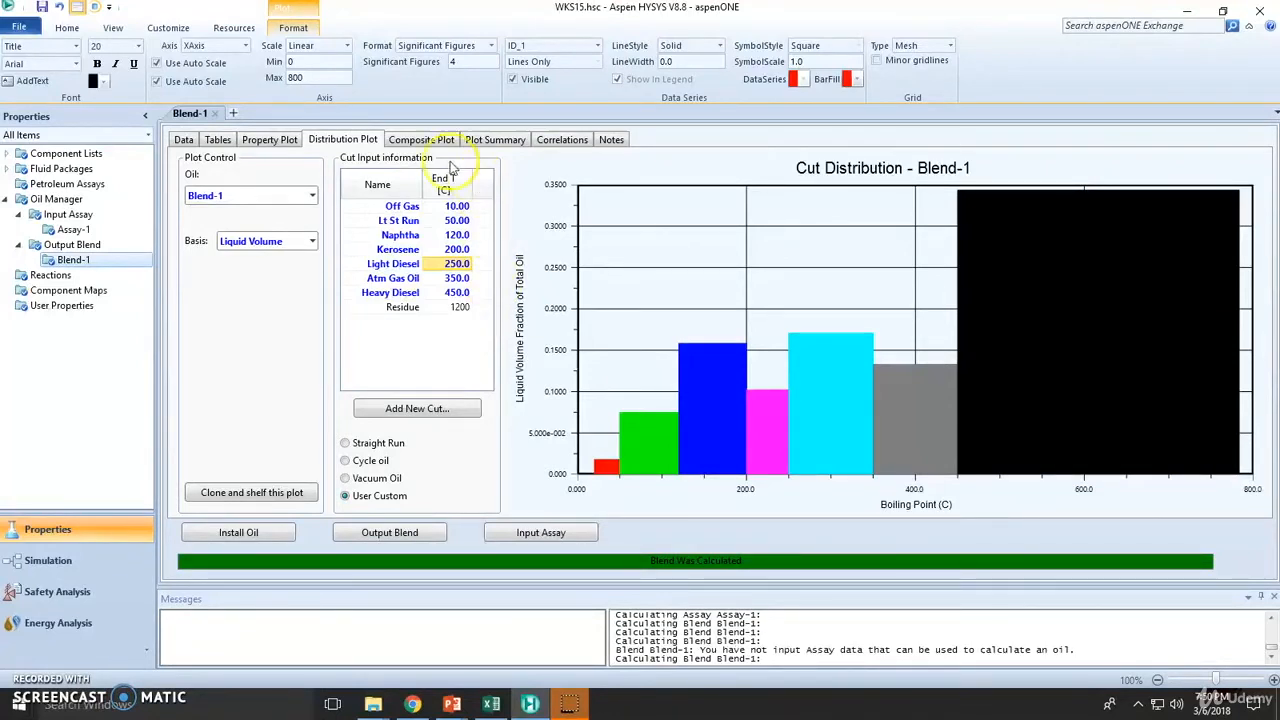
{"action": "mouse_move", "coordinate": [307, 440]}
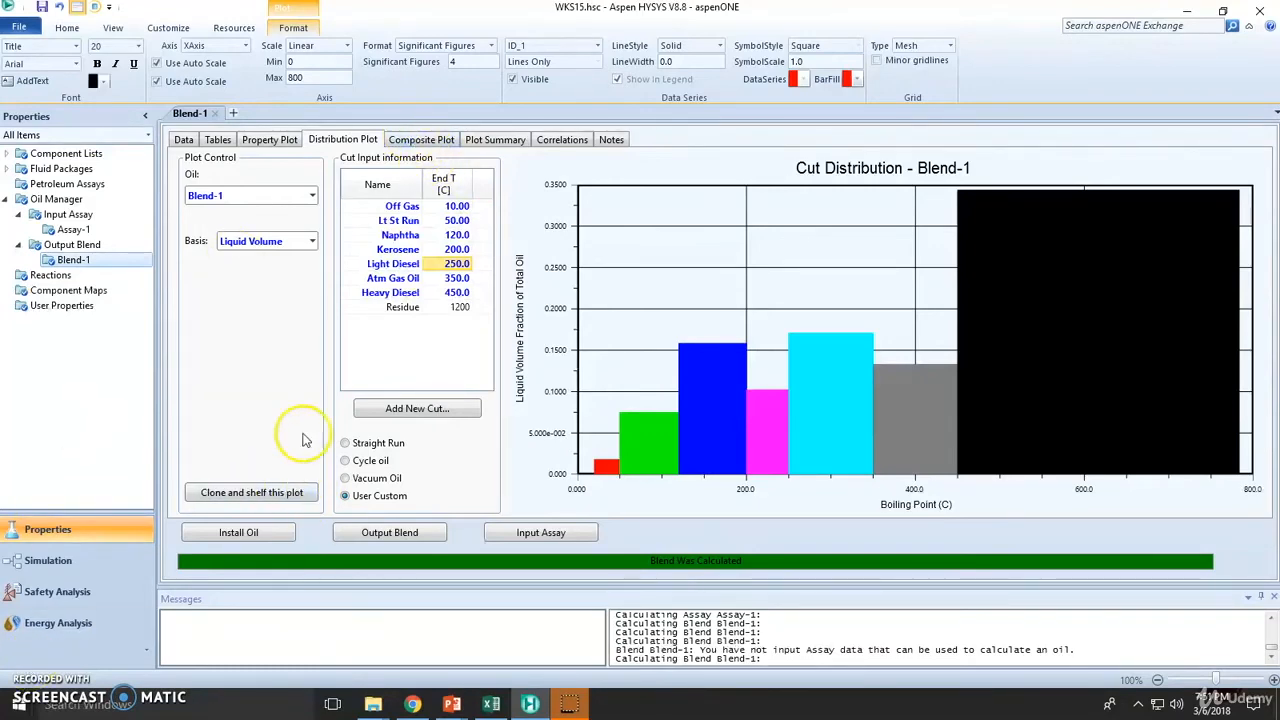
{"action": "mouse_move", "coordinate": [251, 492]}
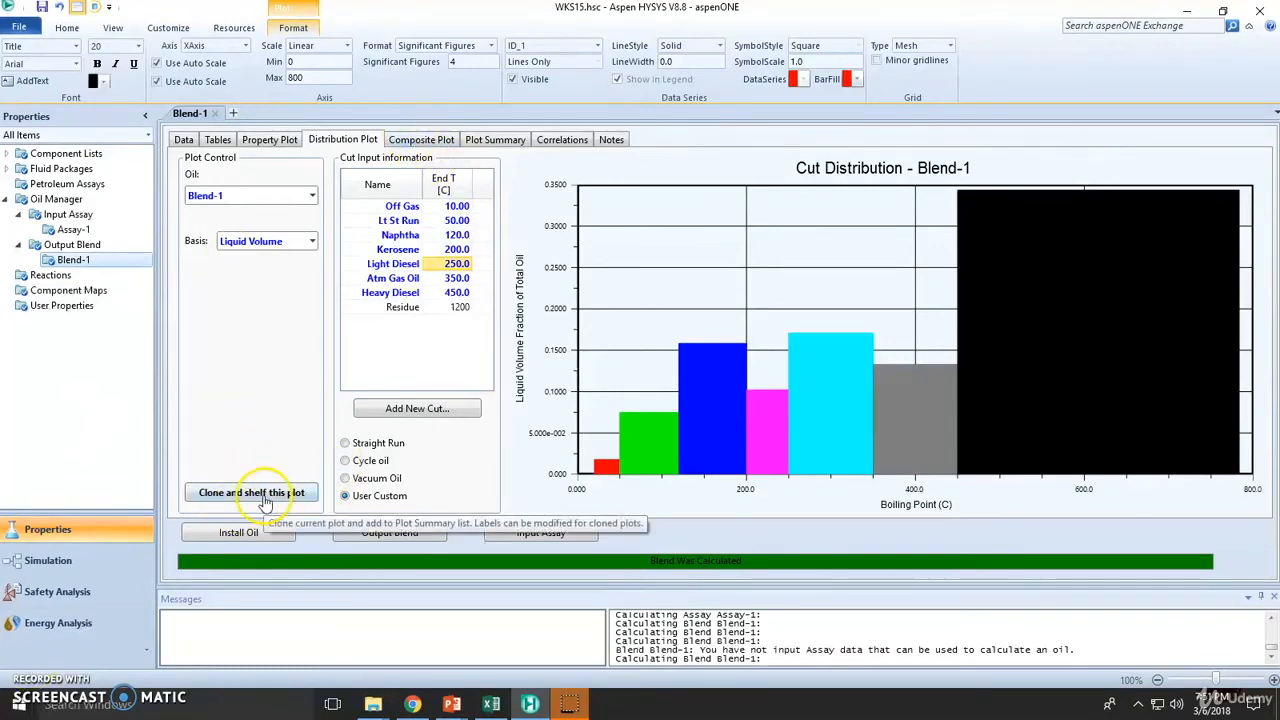
Clone the Blend-1 plot, name the shelved copy Clone-Blend1, and close it
{"action": "left_click", "coordinate": [252, 492]}
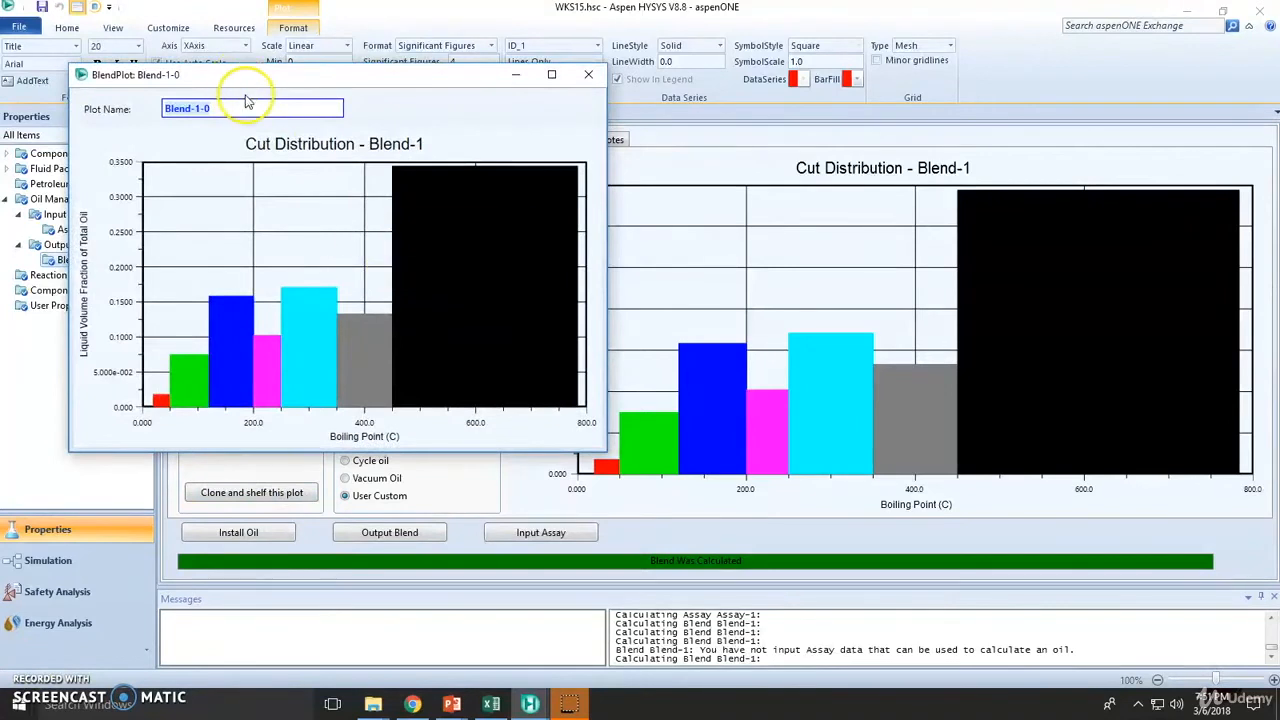
{"action": "type", "text": "Clone-"}
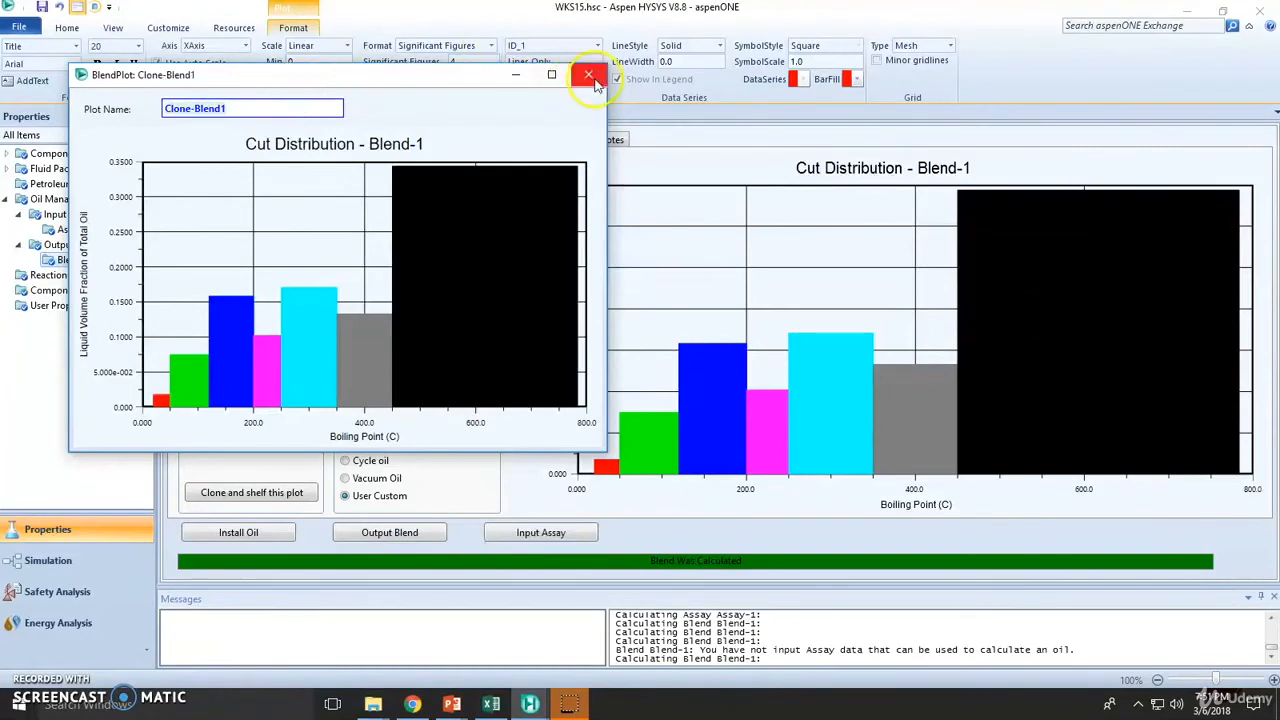
{"action": "left_click", "coordinate": [589, 75]}
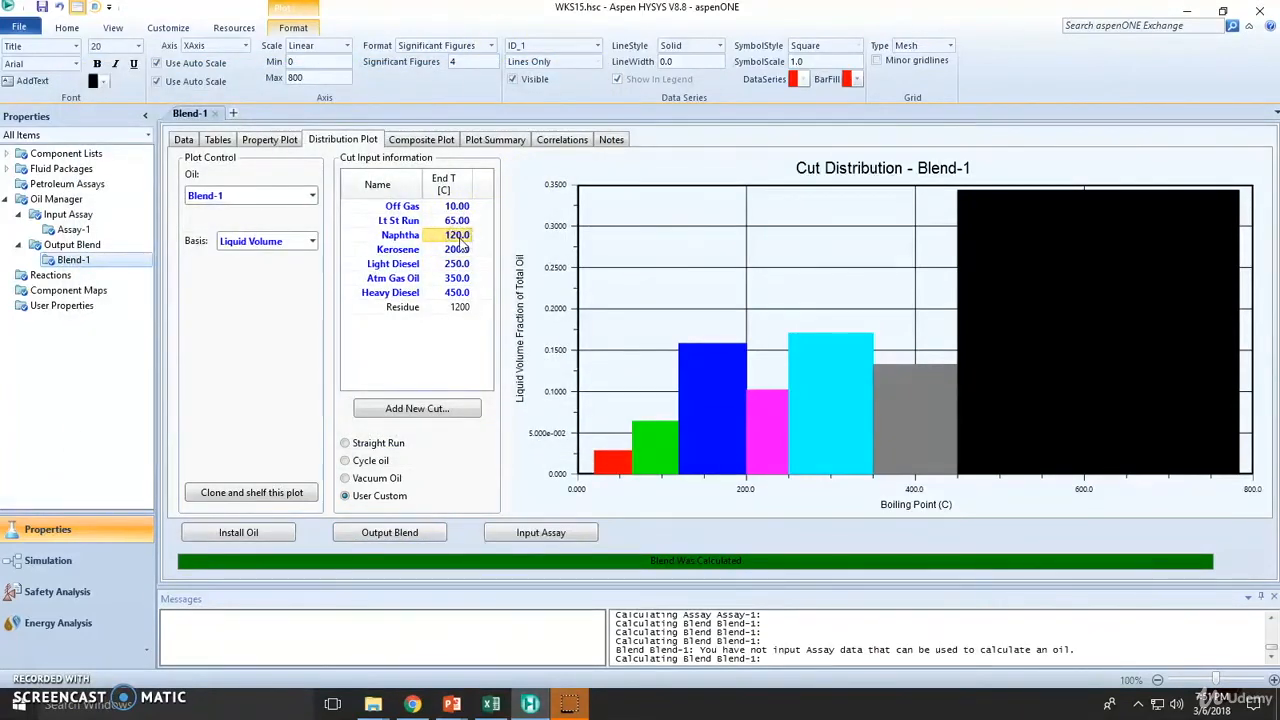
Enter 100.0 as the Naphtha cut end temperature
{"action": "type", "text": "100.0"}
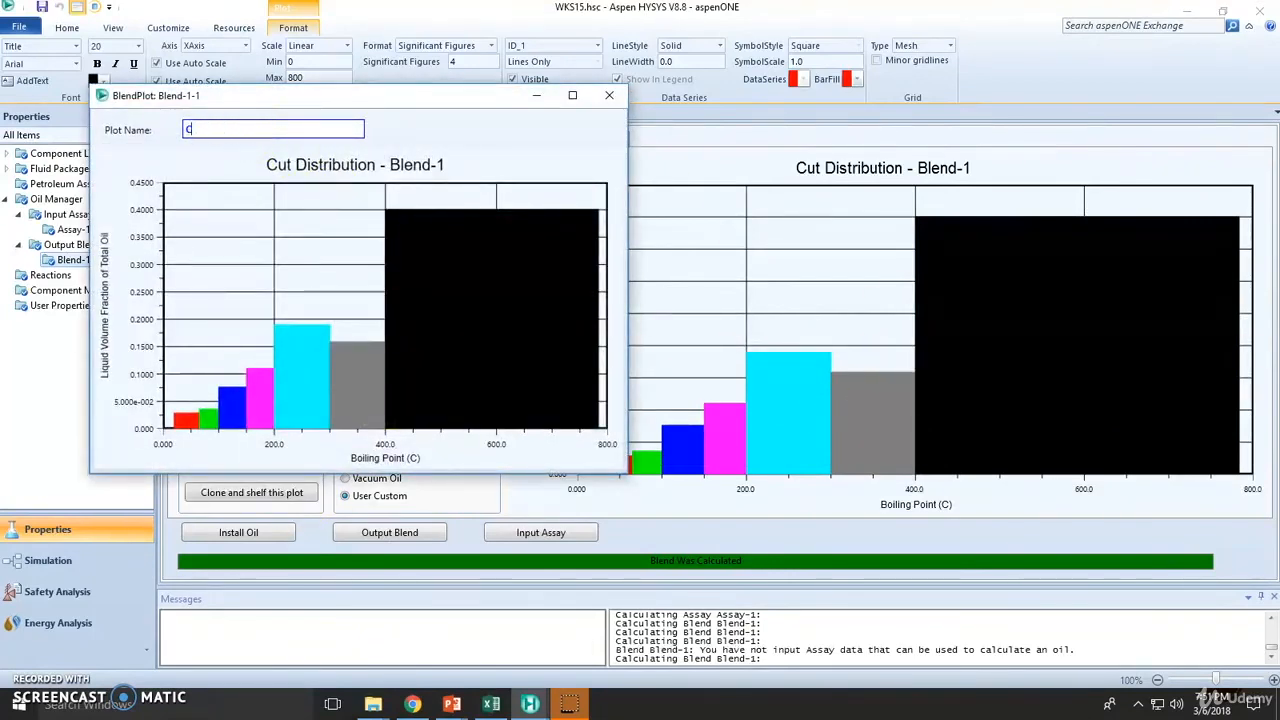
Type 'lone-Blend' into the Plot Name of the second shelved clone
{"action": "type", "text": "lone-Blend"}
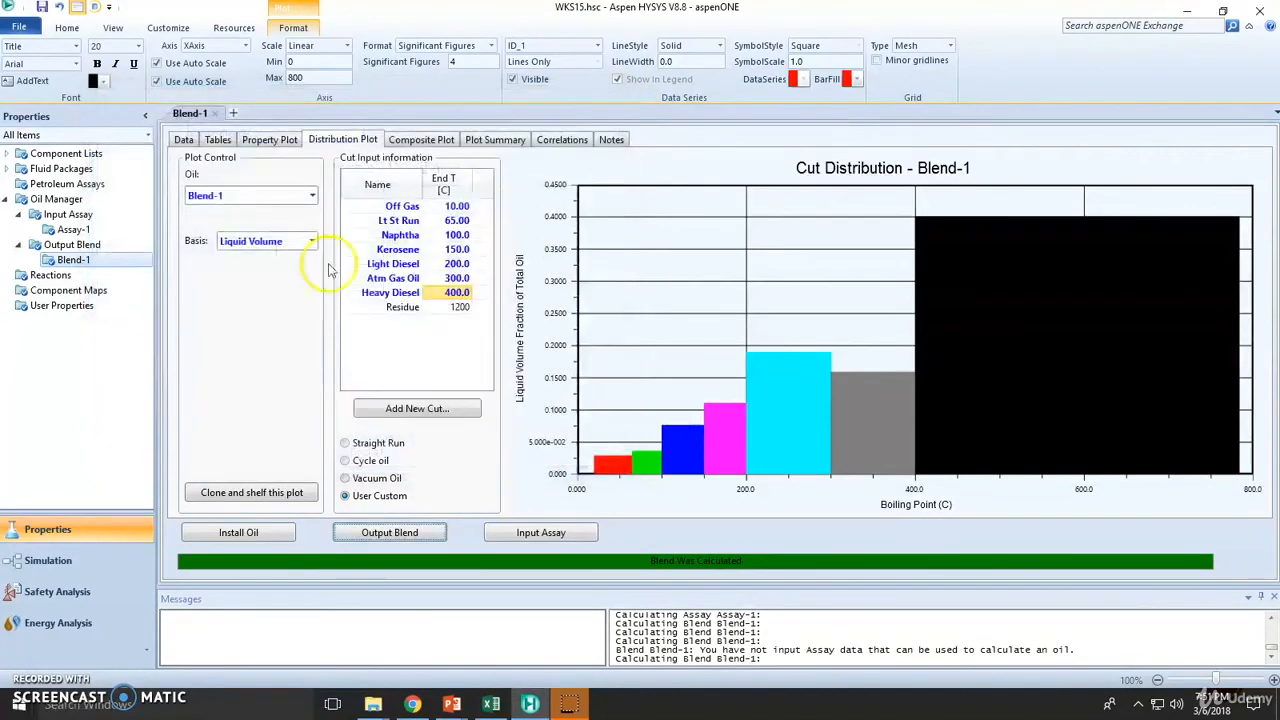
{"action": "mouse_move", "coordinate": [133, 638]}
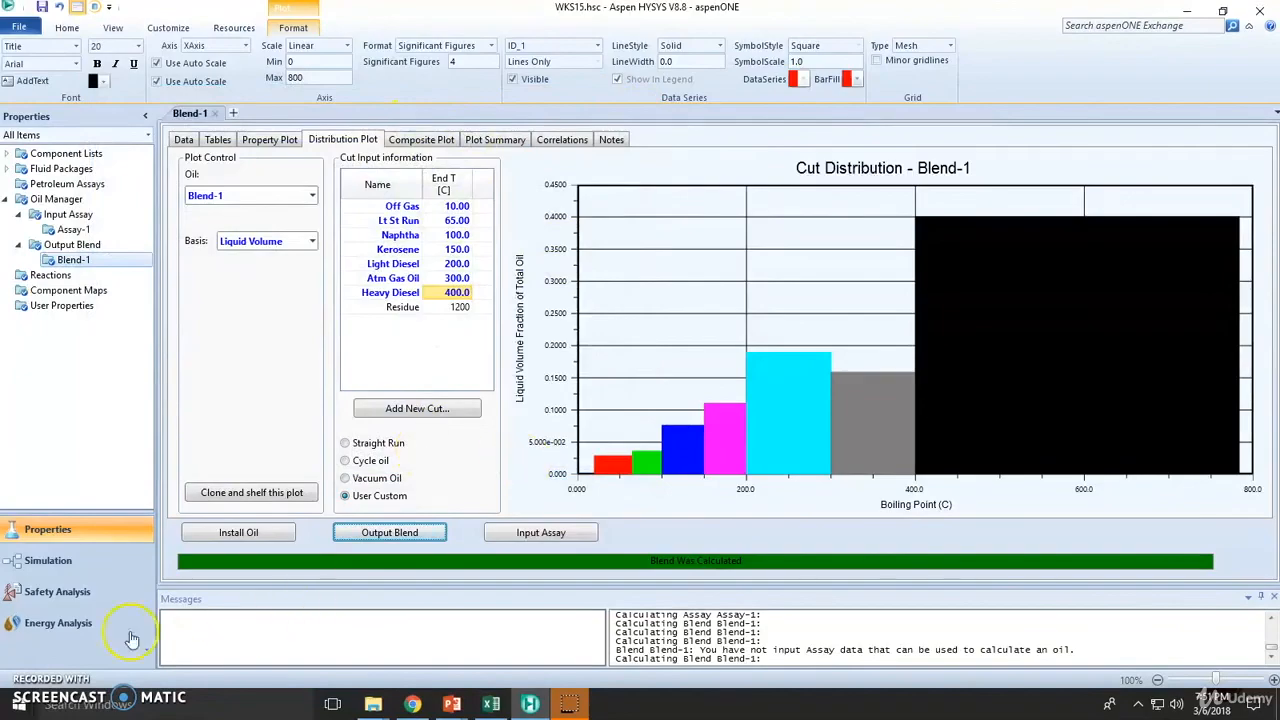